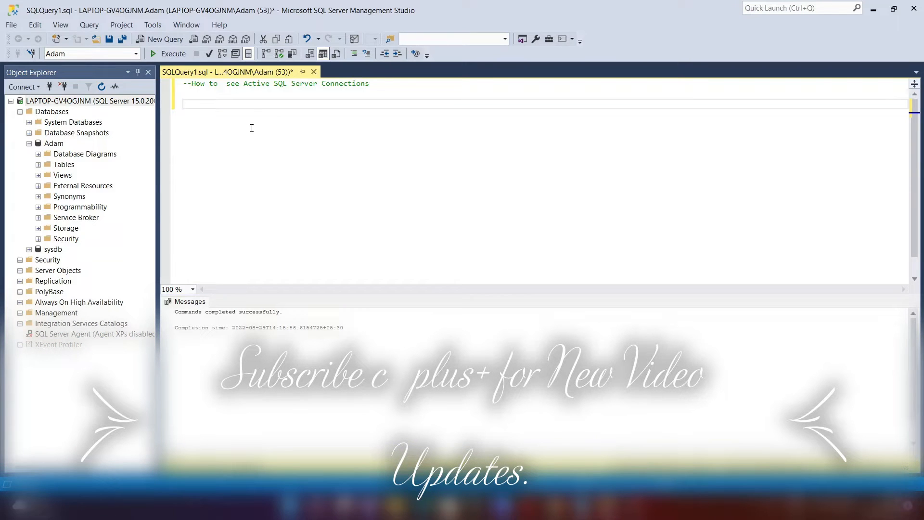
mouse_move(409, 90)
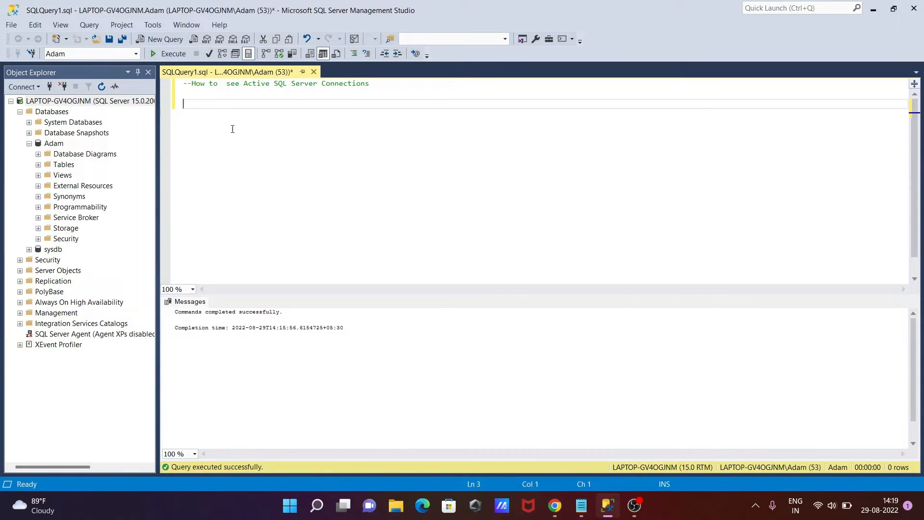
Step: Write the first batch 'USE master;' followed by GO in the query editor
type("USE")
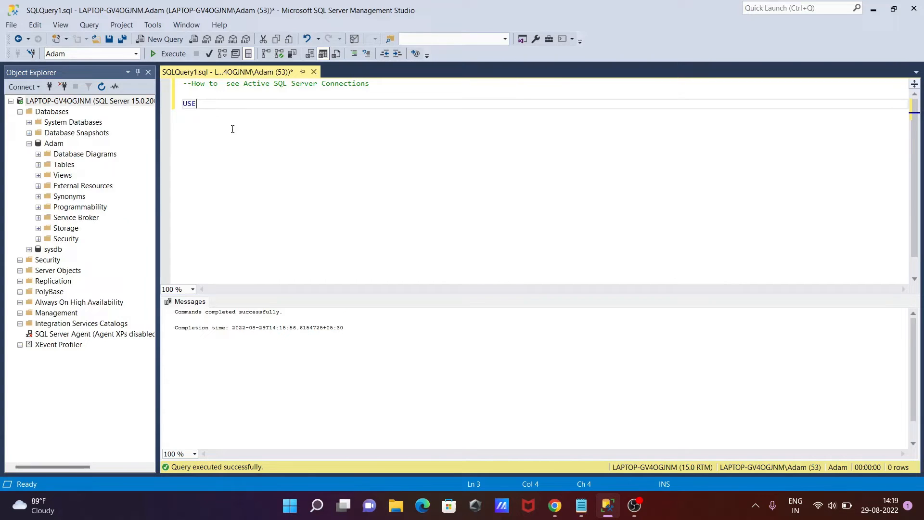
type("MAS")
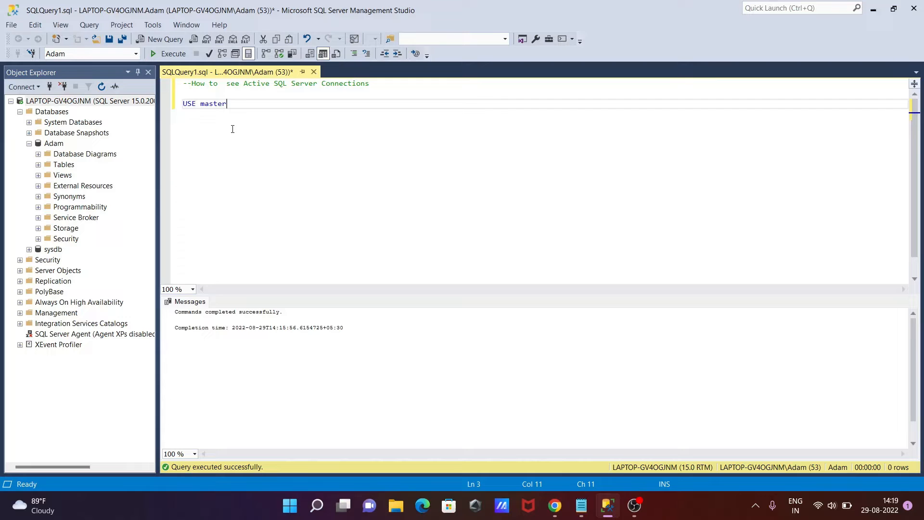
type(";")
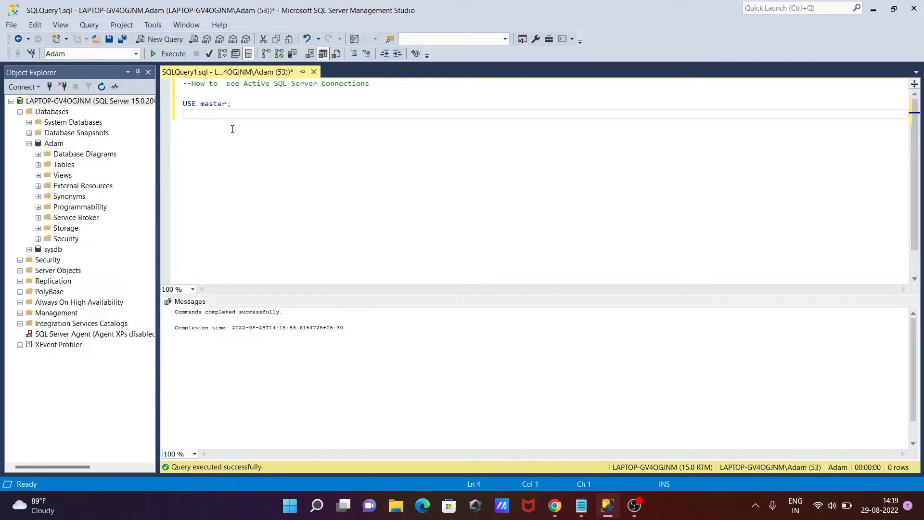
type("GO")
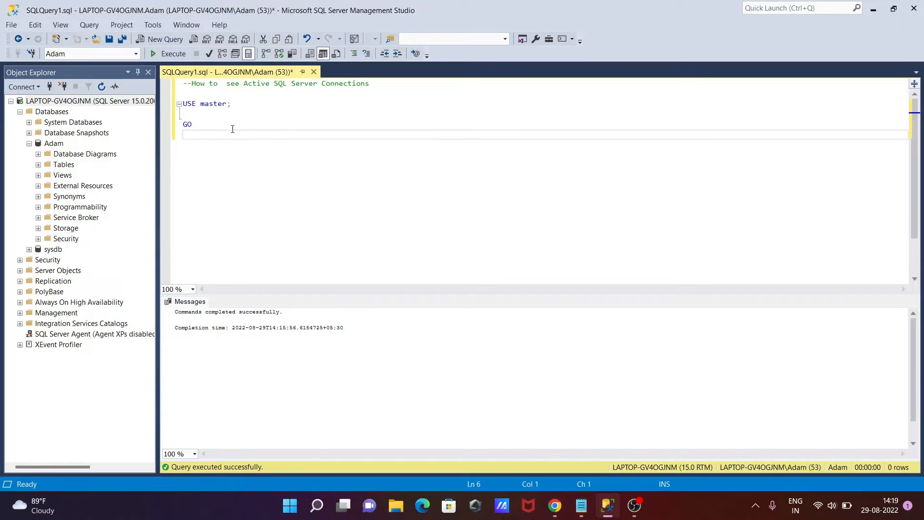
Step: Add 'EXEC sp_who' and a closing GO to list the server's active connections
type("EXECC")
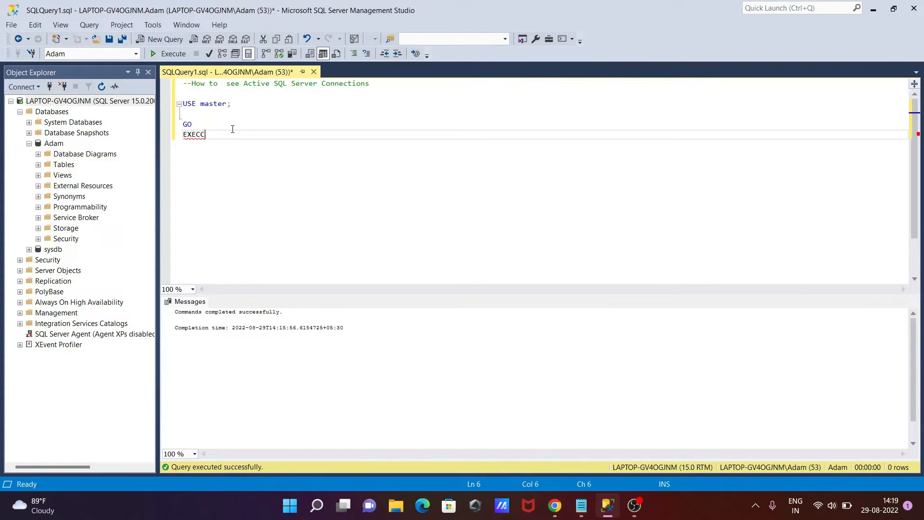
key("Backspace")
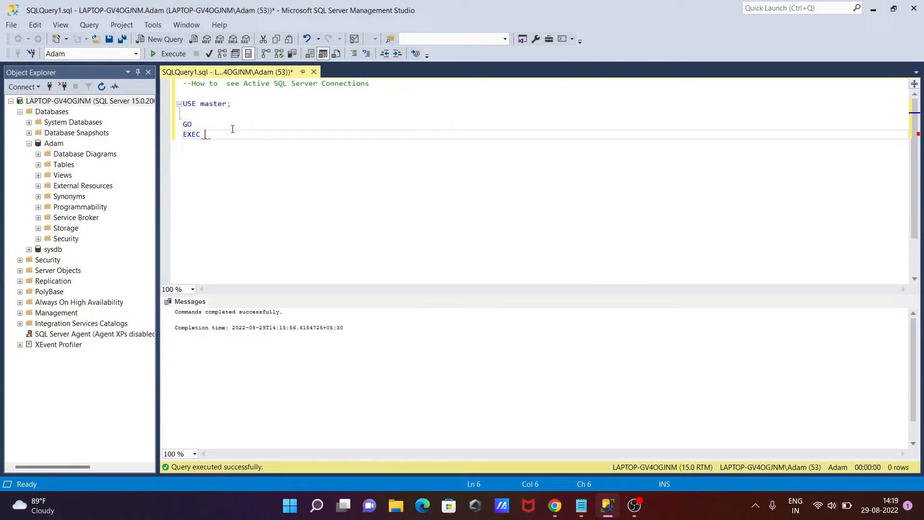
type("sp_")
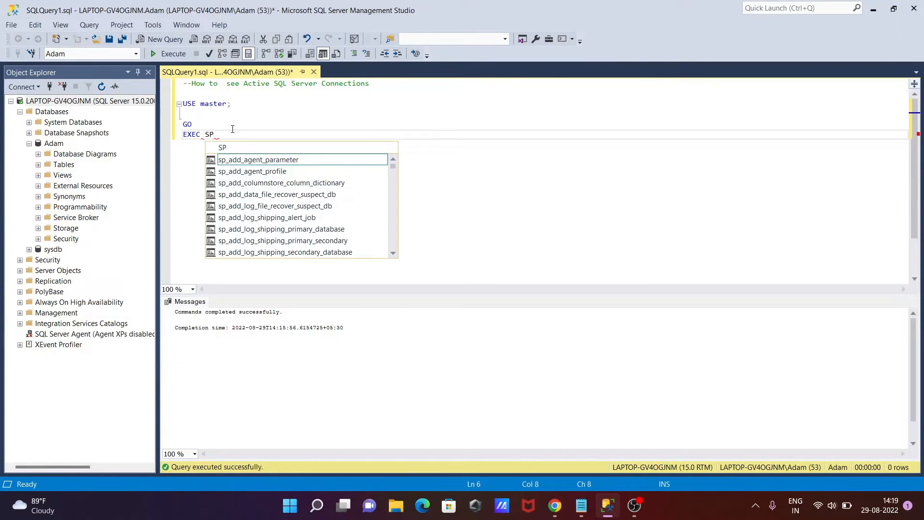
type("_")
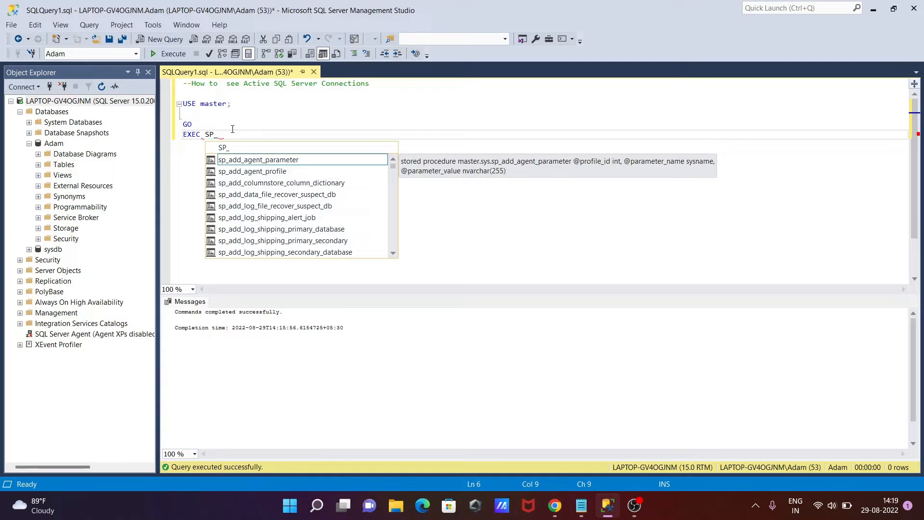
type("WHO")
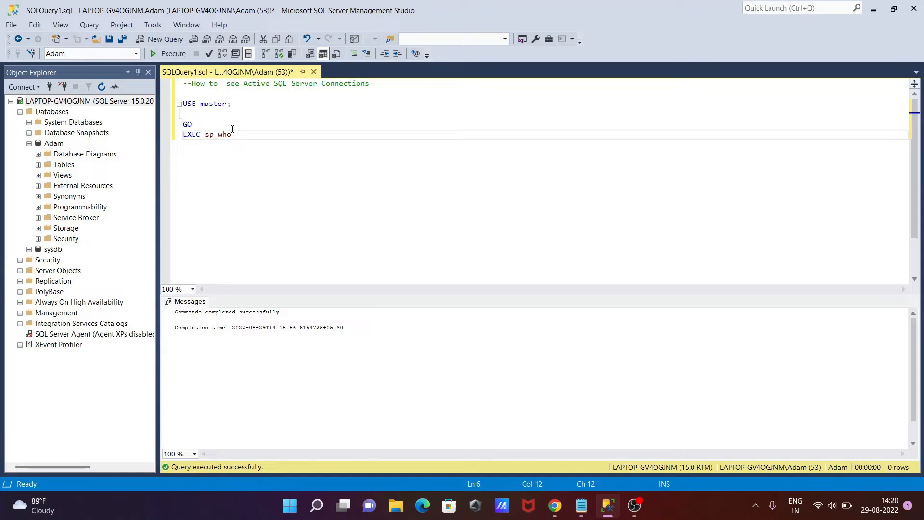
key("Return")
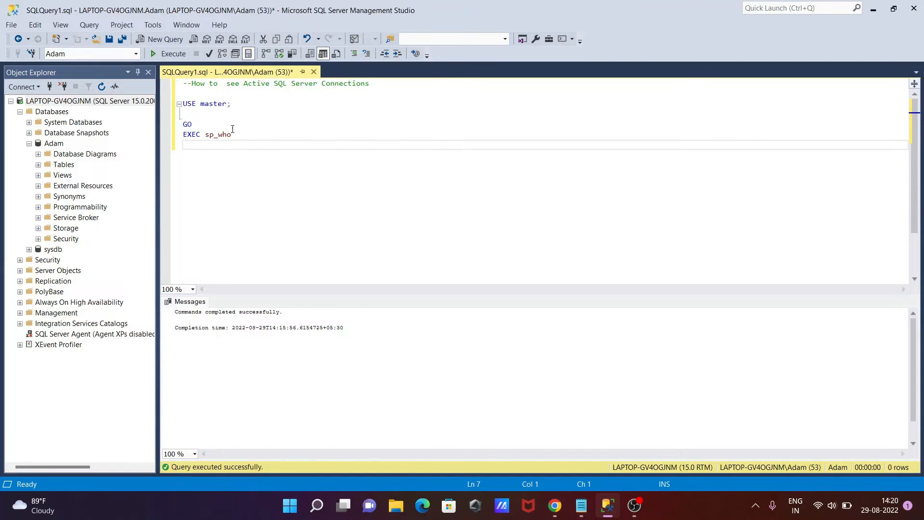
type("GO")
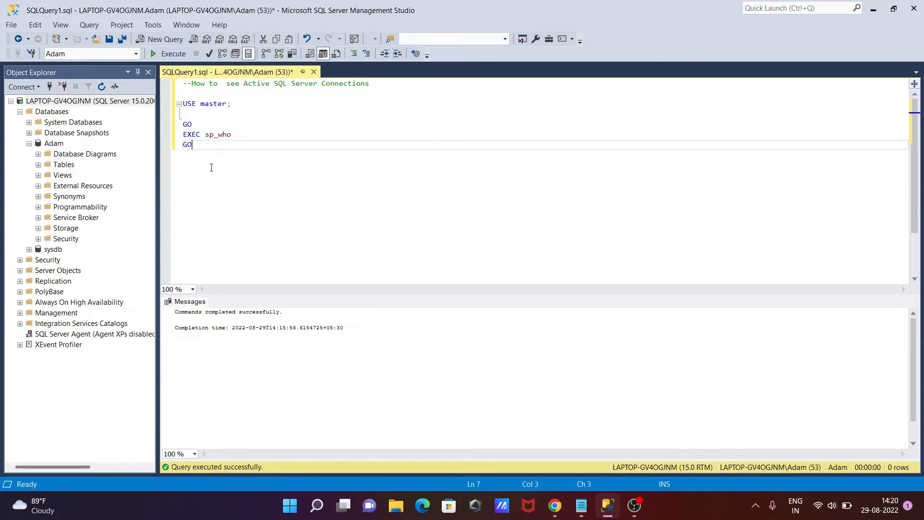
mouse_move(307, 91)
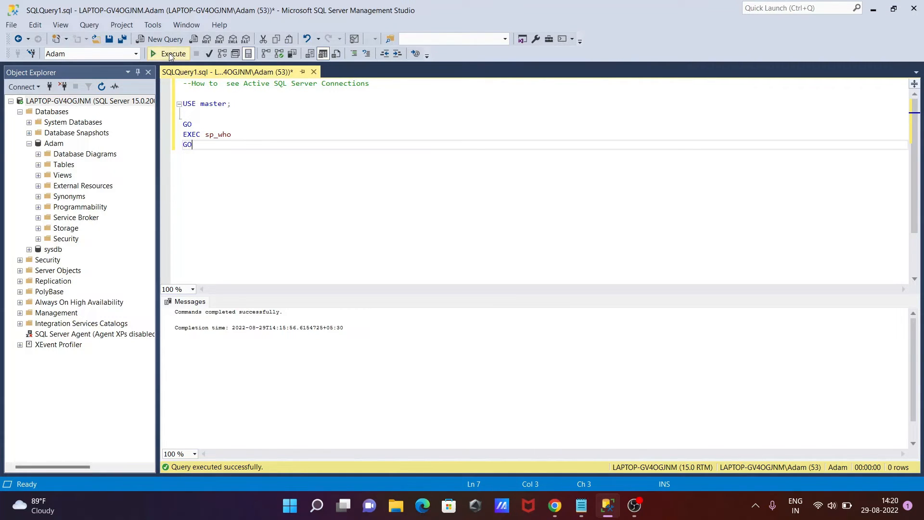
left_click(169, 53)
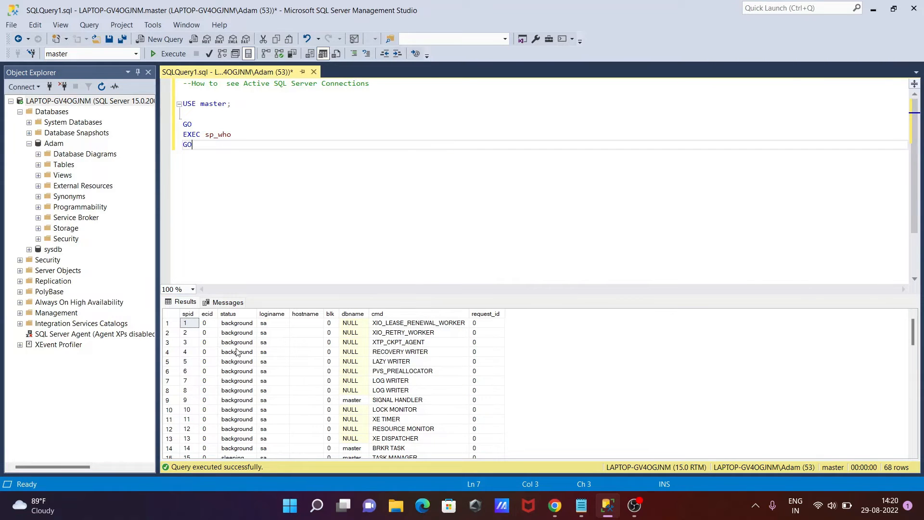
scroll("down", 3)
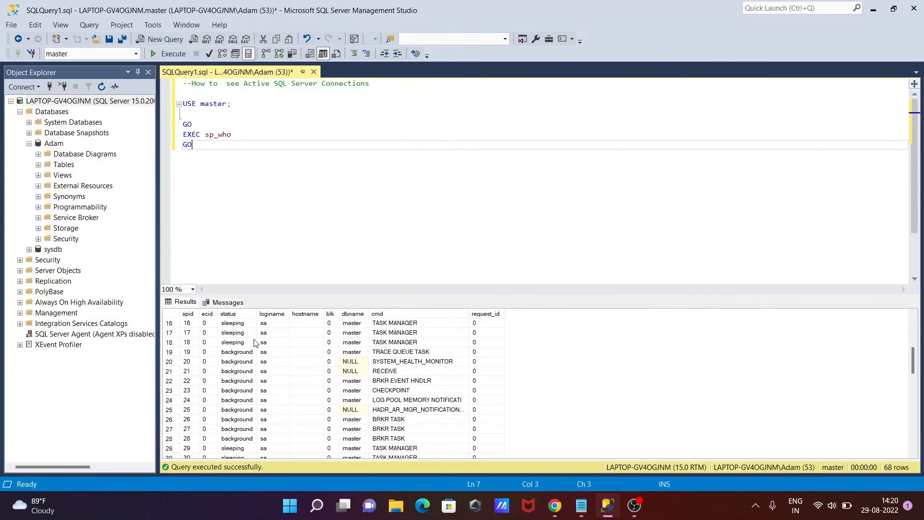
scroll("up", 3)
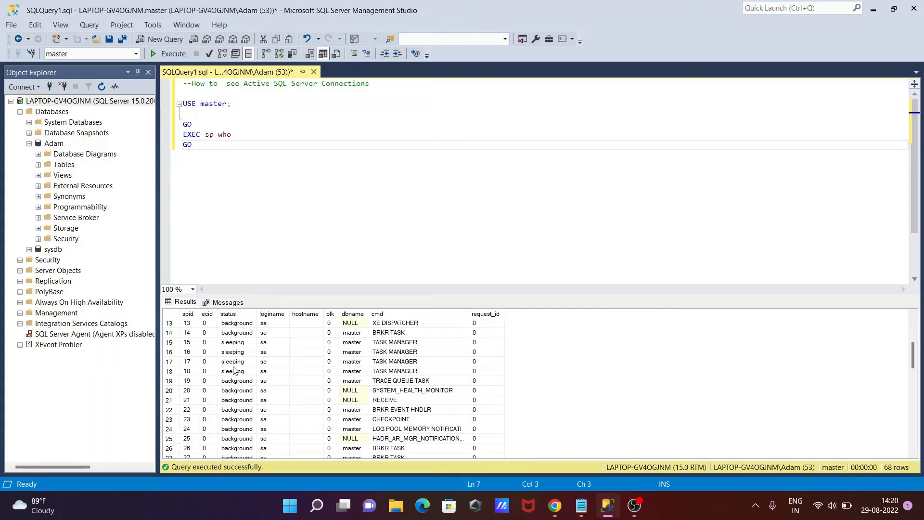
scroll("down", 3)
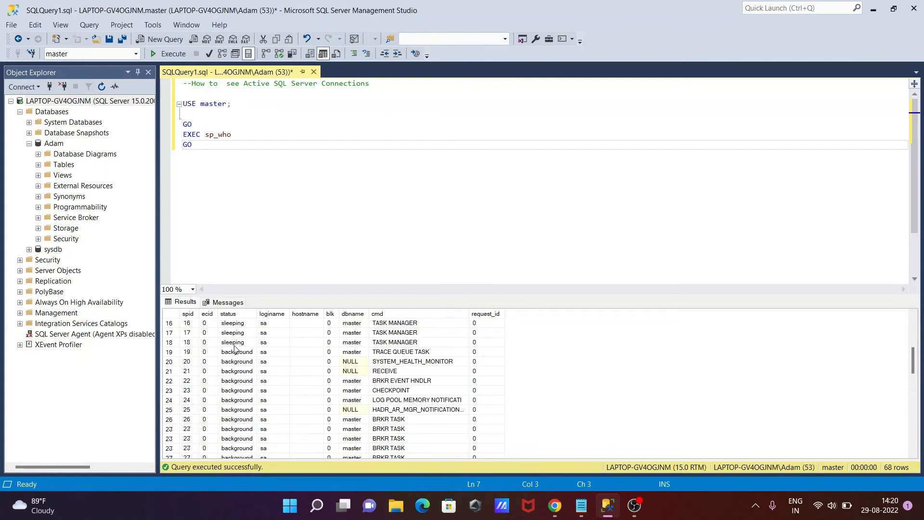
scroll("down", 3)
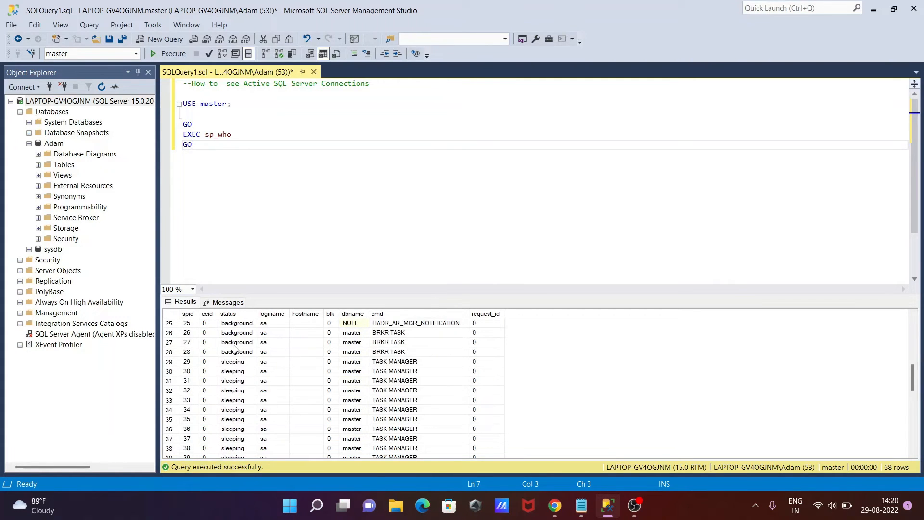
scroll("down", 3)
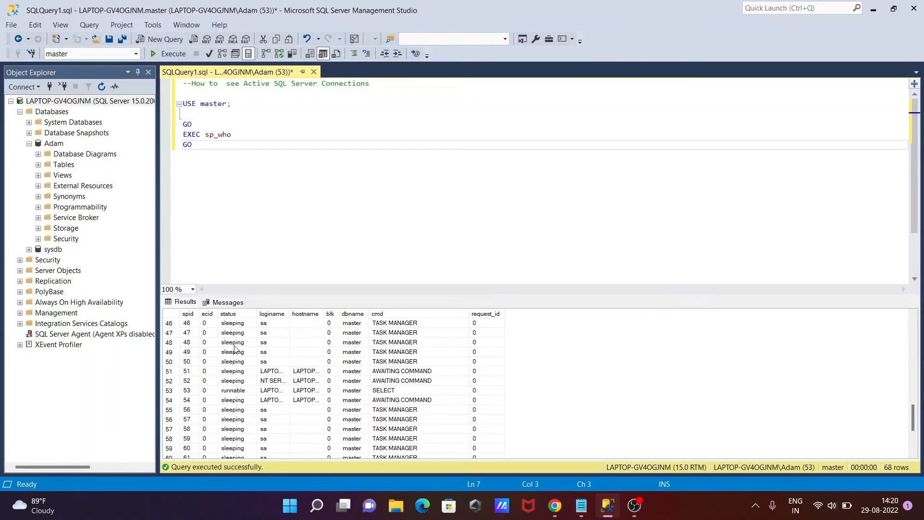
left_click(233, 390)
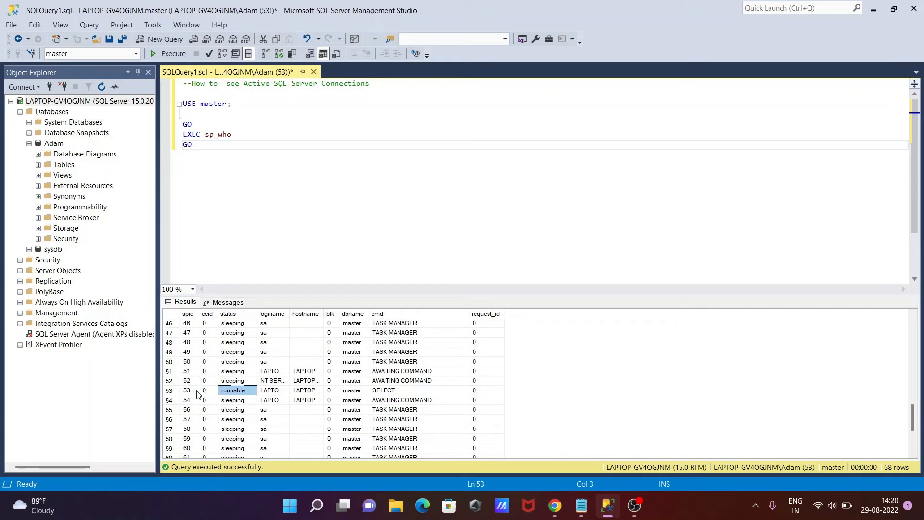
mouse_move(267, 234)
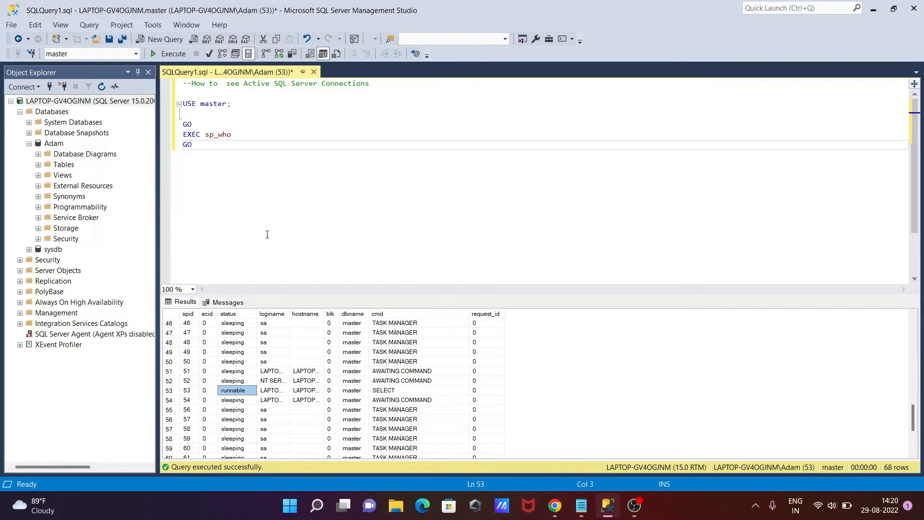
mouse_move(270, 435)
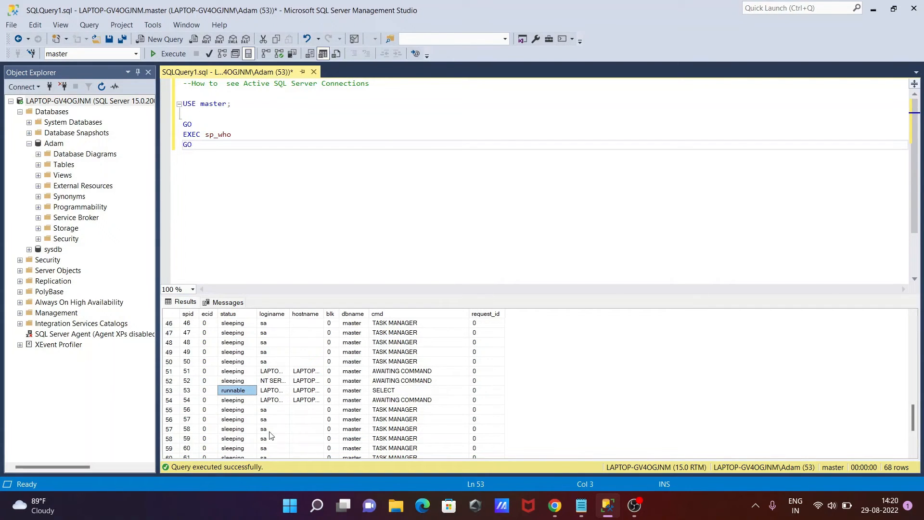
mouse_move(275, 401)
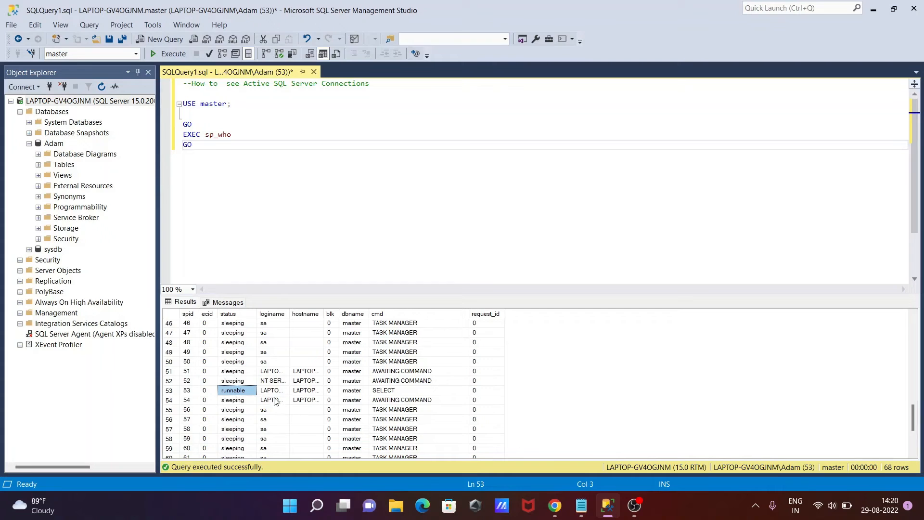
mouse_move(393, 392)
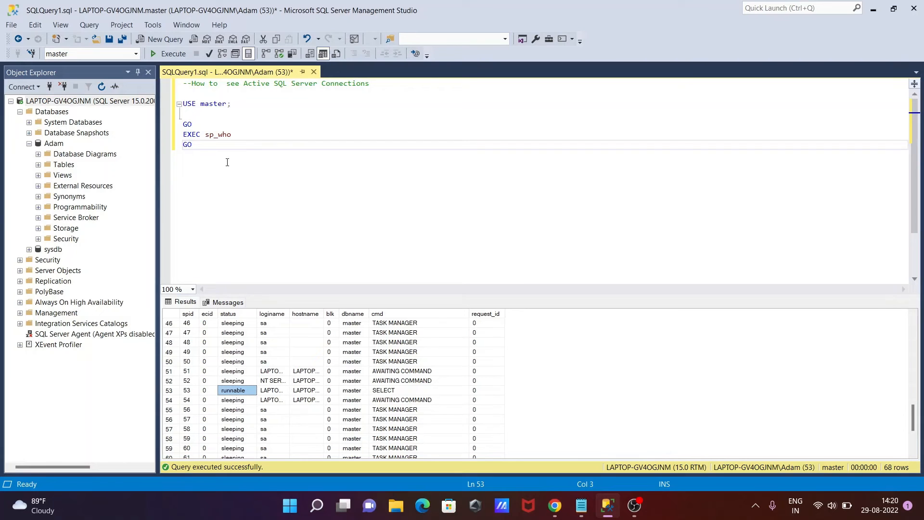
mouse_move(235, 335)
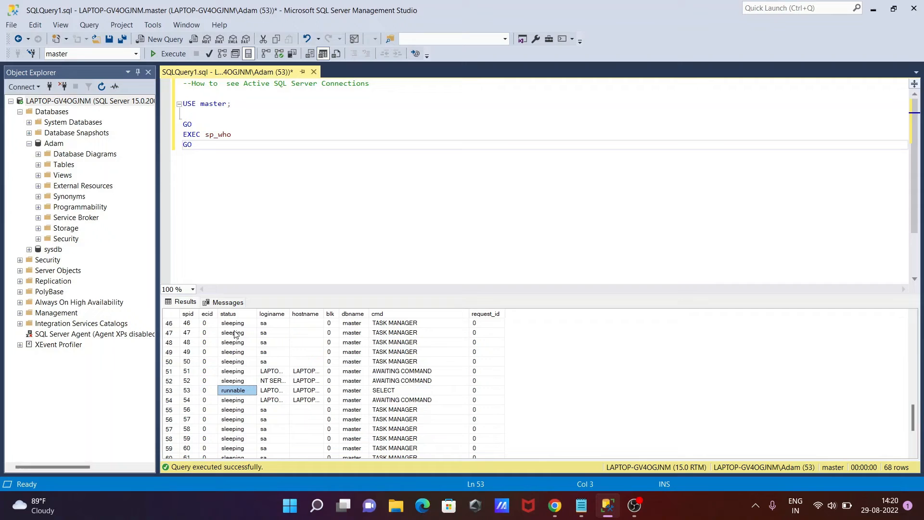
mouse_move(257, 379)
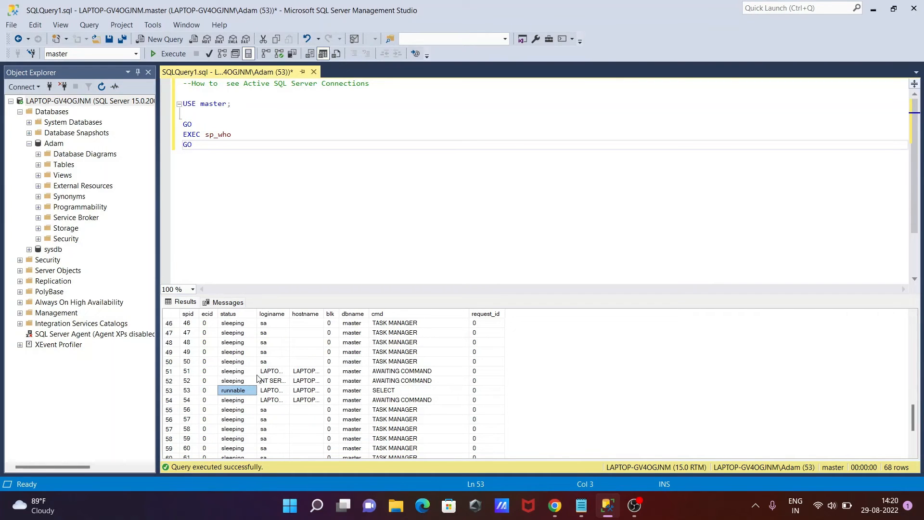
left_click(232, 351)
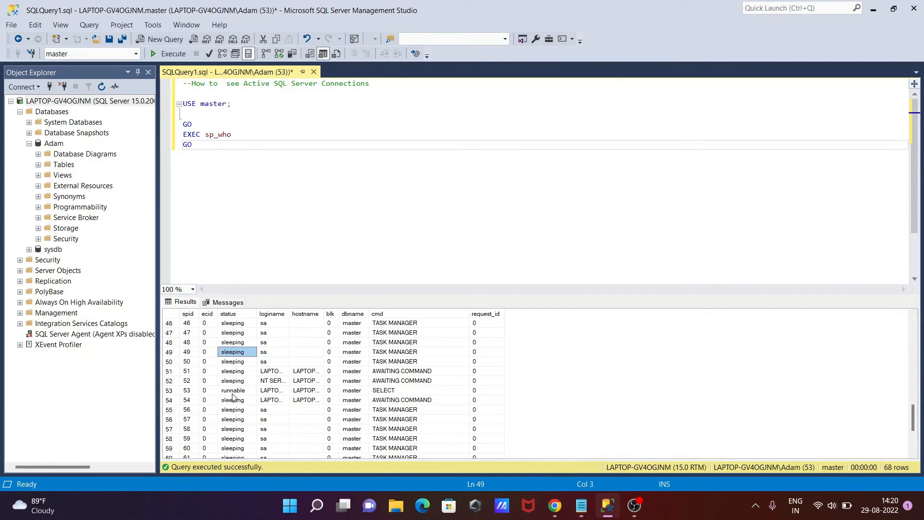
left_click(232, 390)
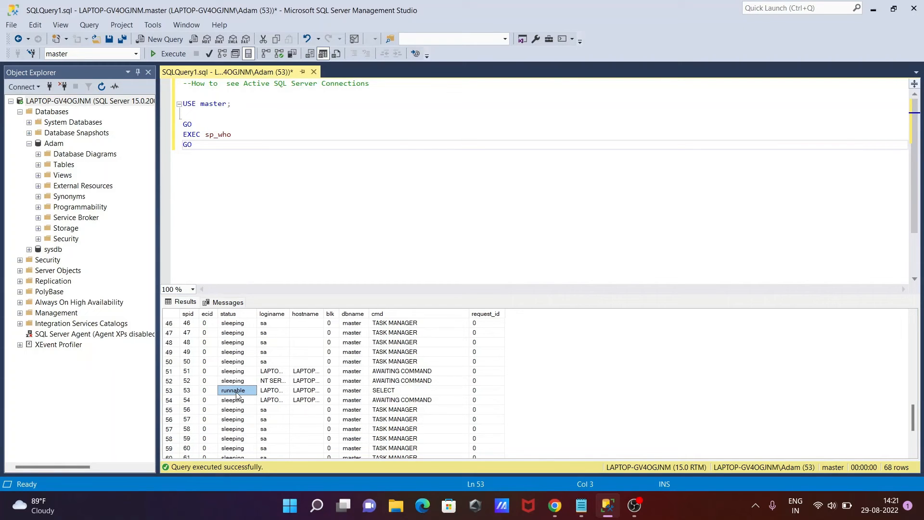
scroll("up", 3)
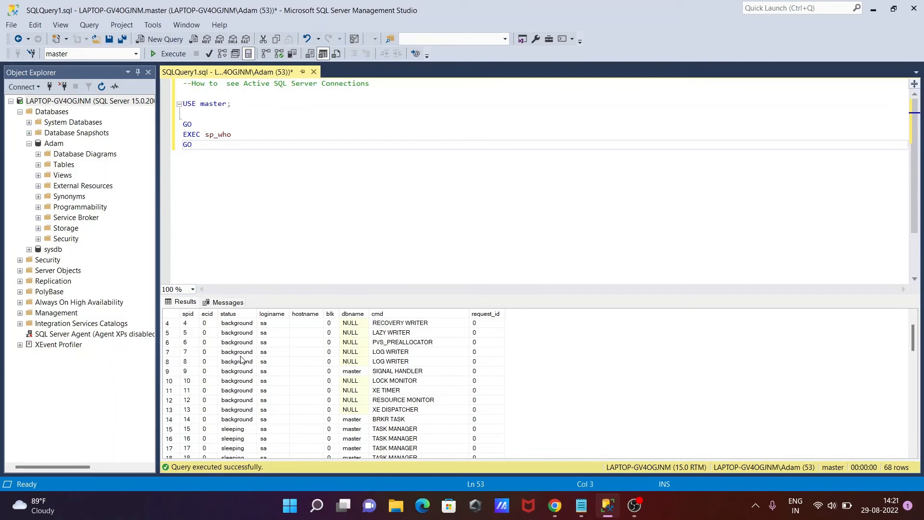
scroll("down", 3)
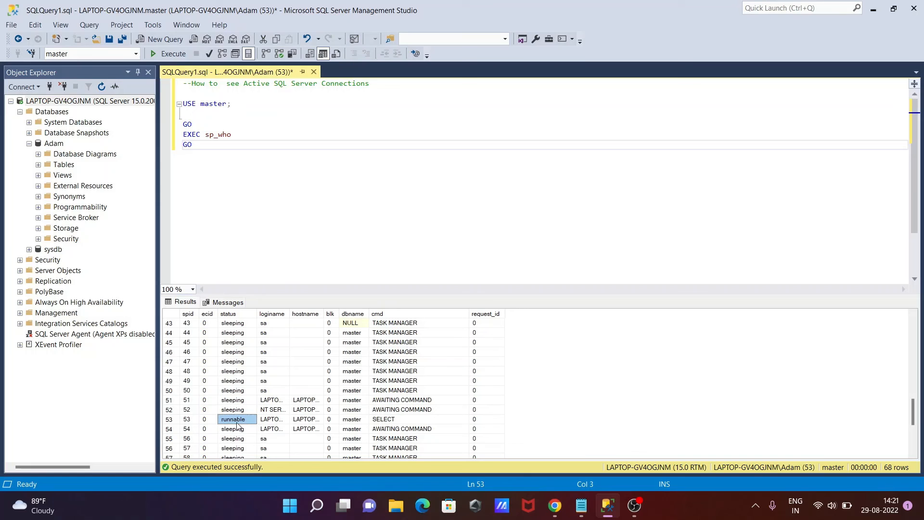
mouse_move(310, 424)
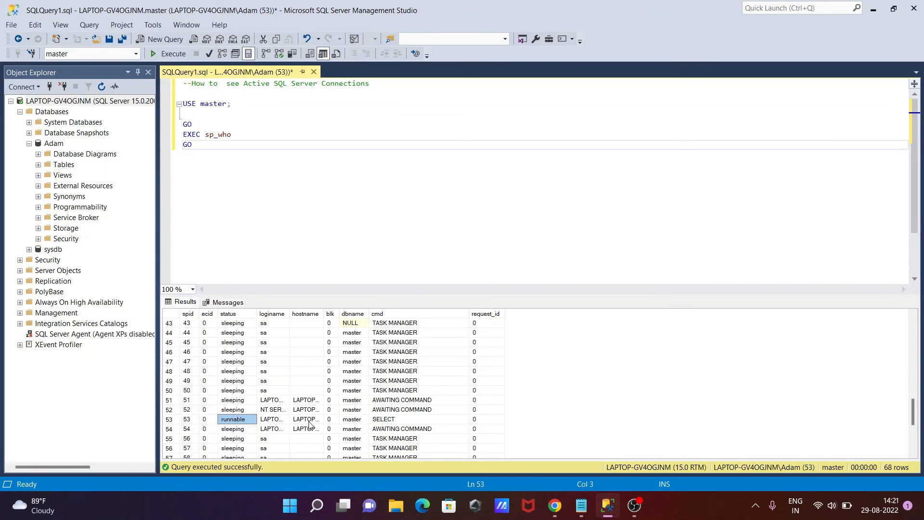
mouse_move(290, 216)
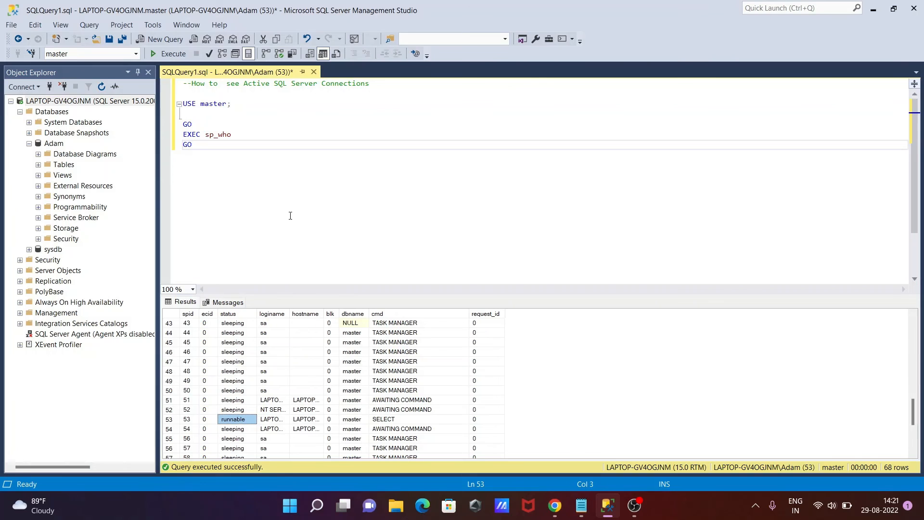
mouse_move(221, 188)
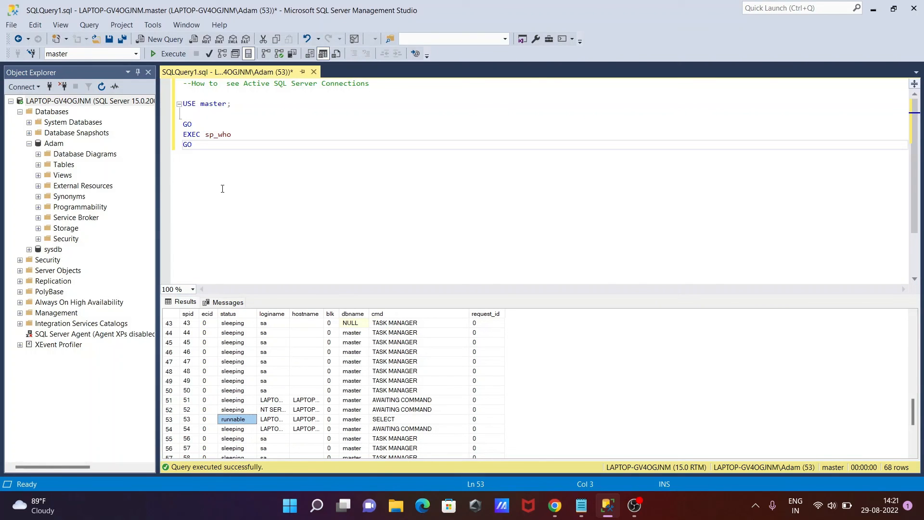
mouse_move(251, 188)
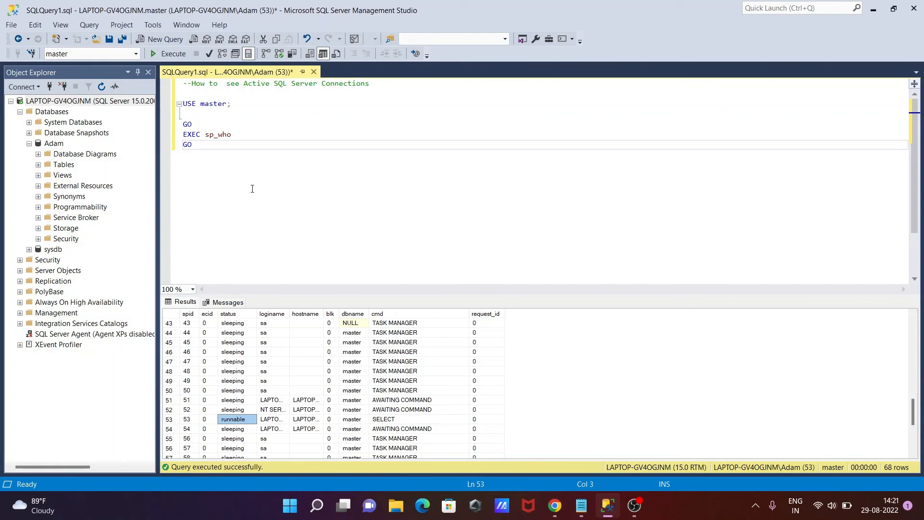
mouse_move(252, 163)
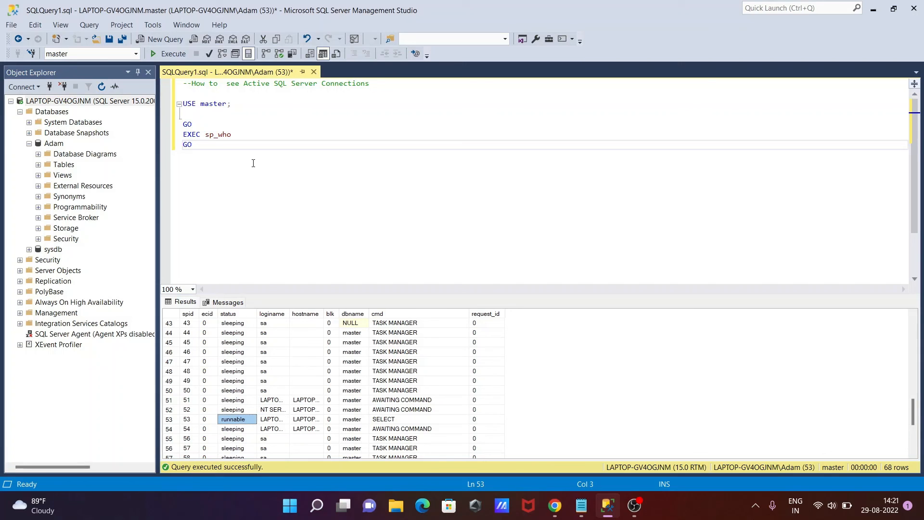
mouse_move(247, 188)
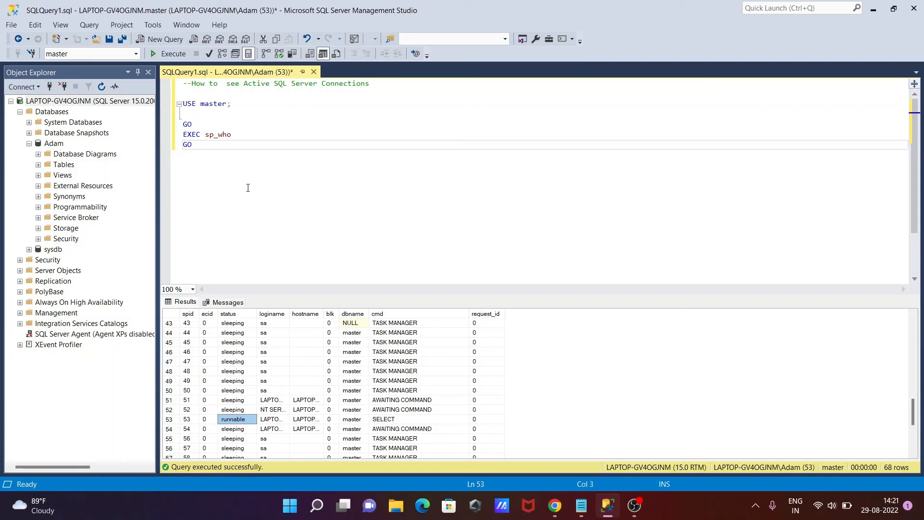